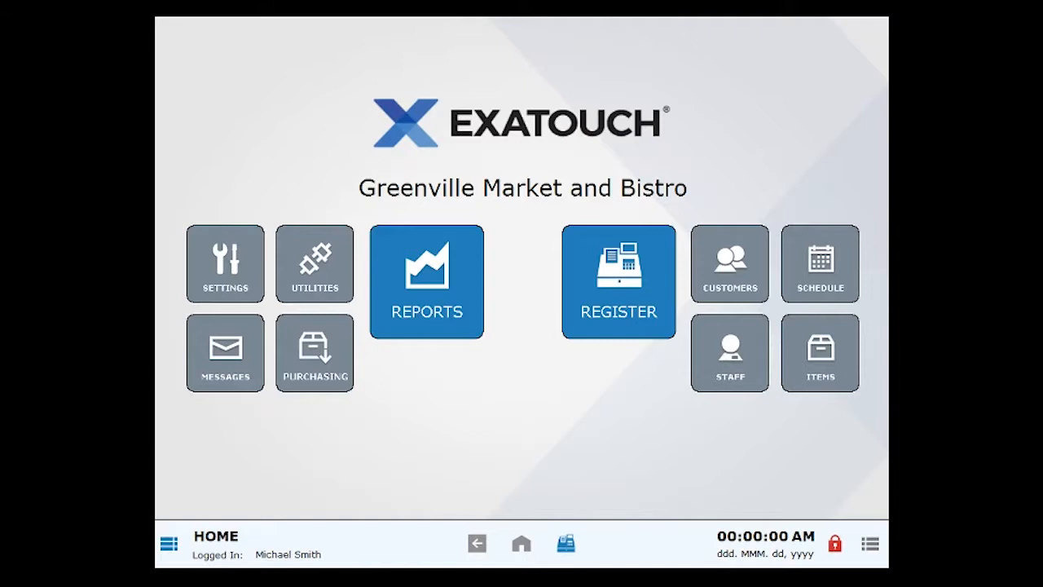
Start a blank new customer record from the Customers area
click(730, 264)
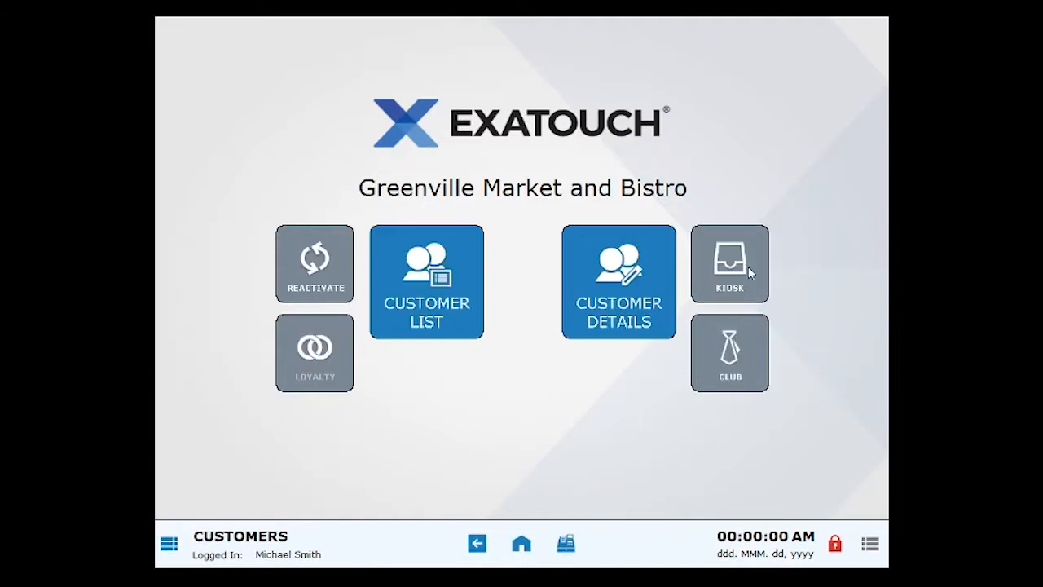
mouse_move(665, 293)
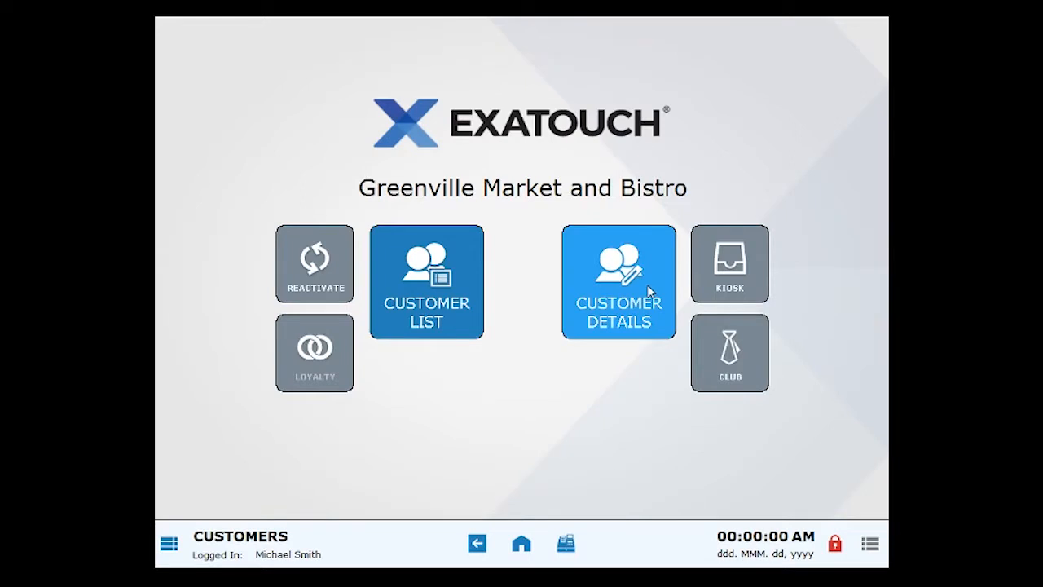
click(617, 280)
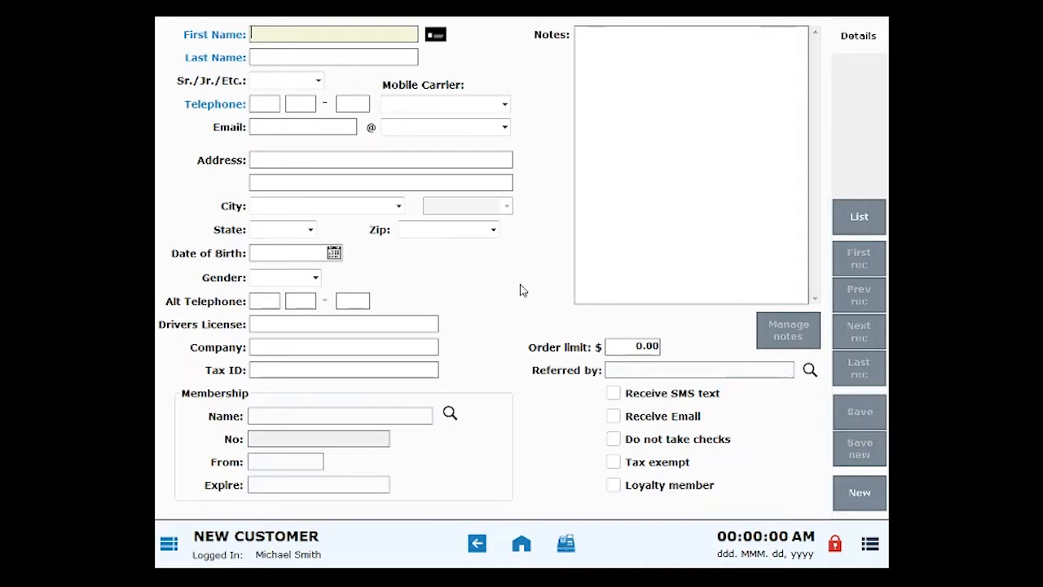
mouse_move(225, 63)
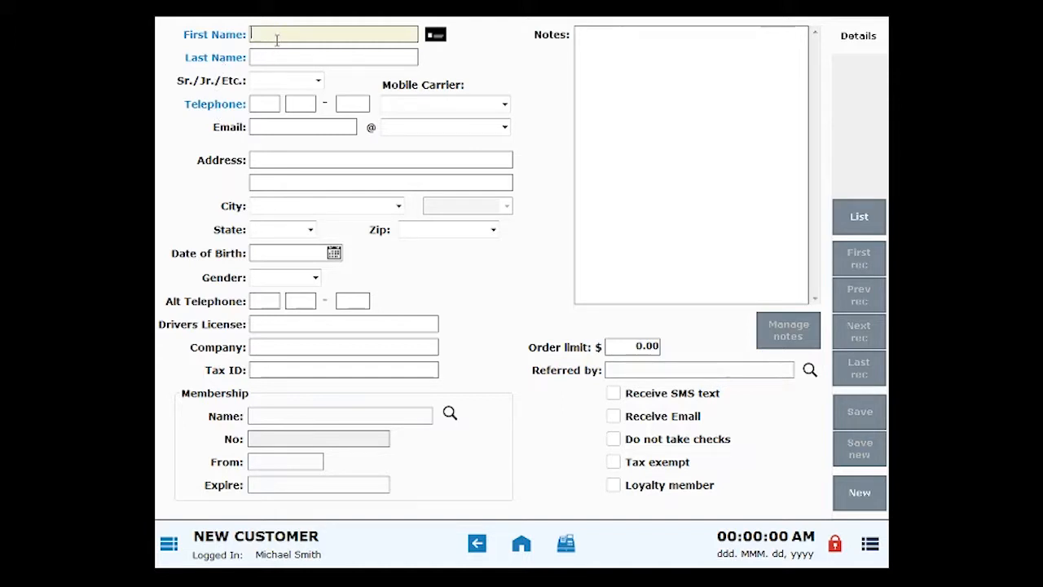
text(Sandra)
click(332, 57)
text(Miller)
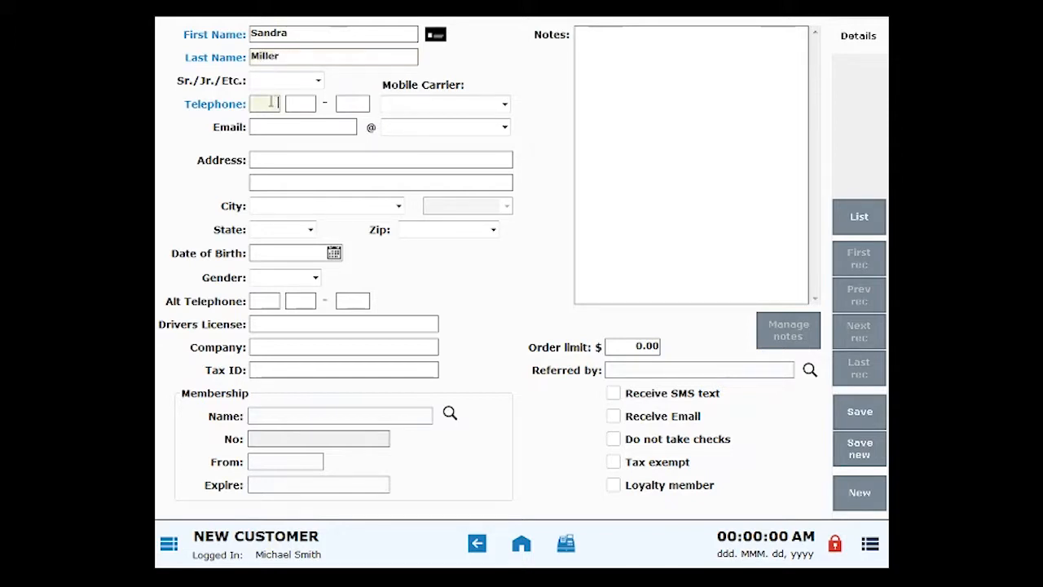
text(561)
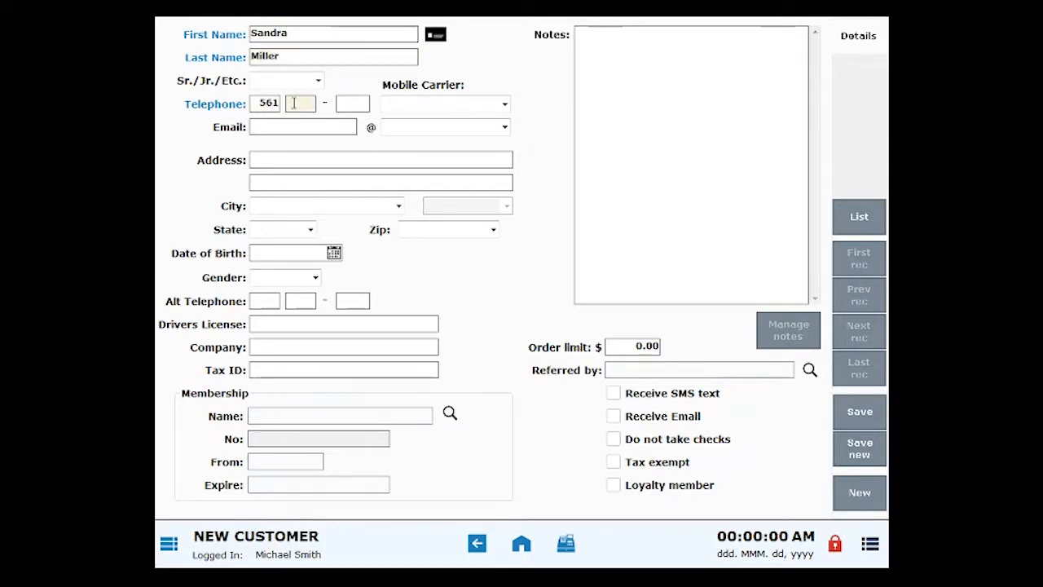
text(333)
click(352, 103)
text(9999)
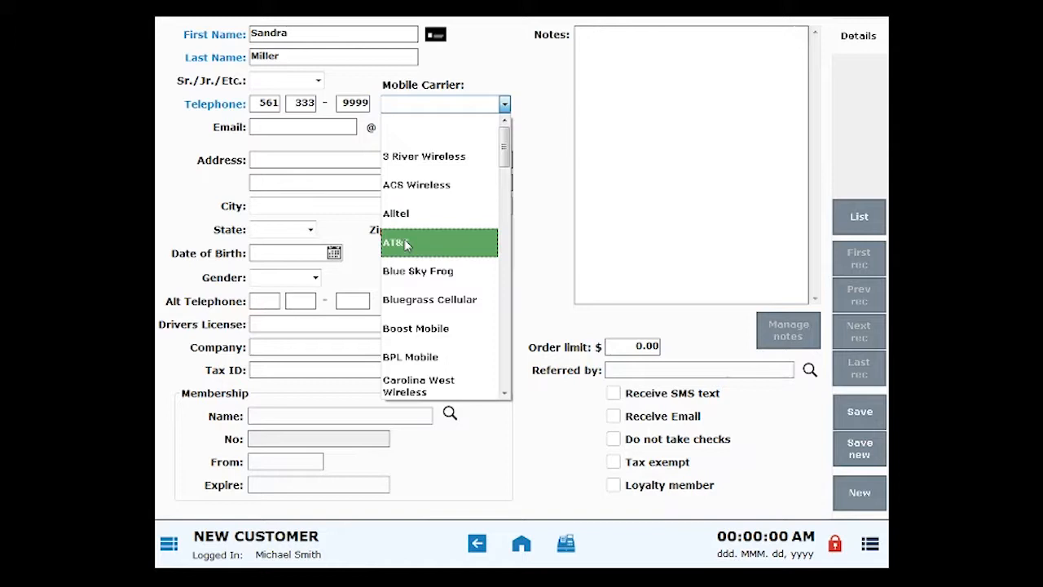
click(404, 242)
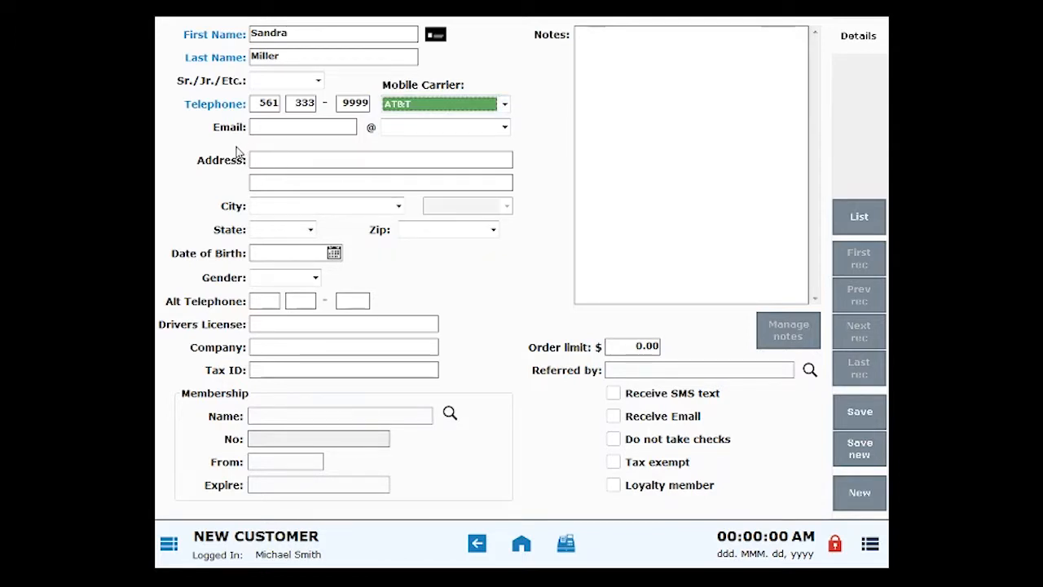
click(303, 127)
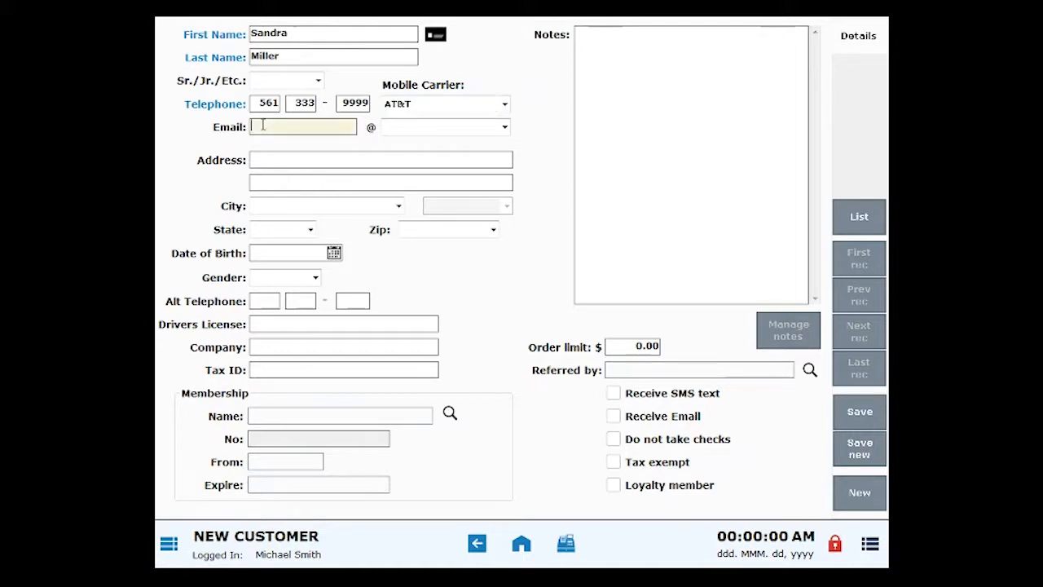
text(smiller)
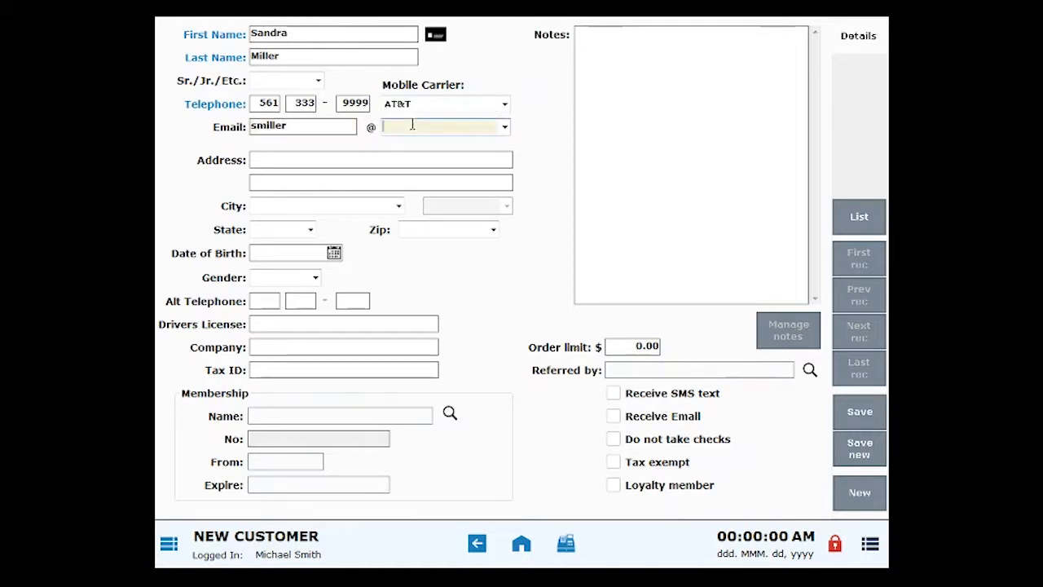
text(email.com)
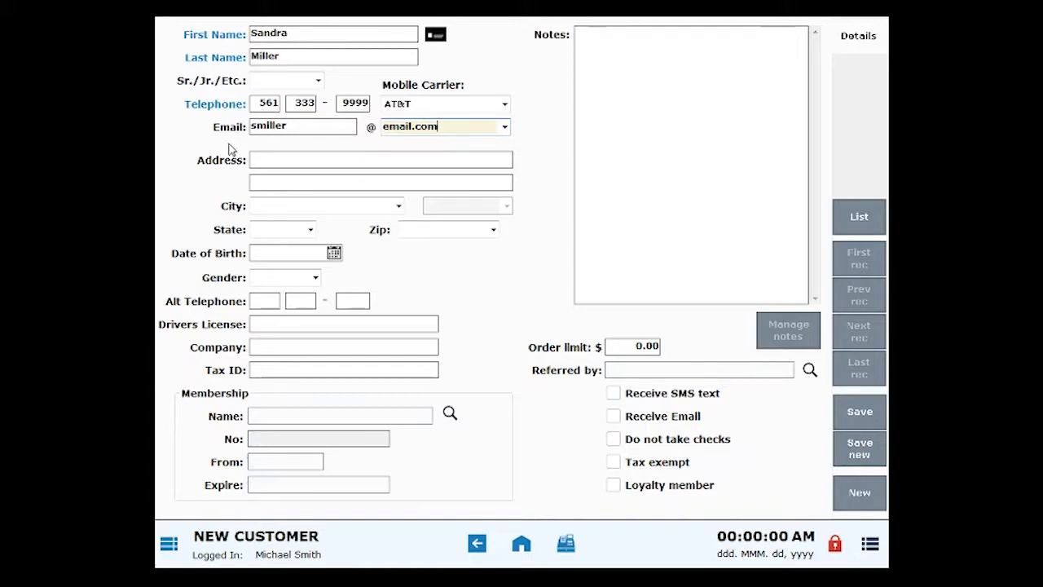
click(380, 160)
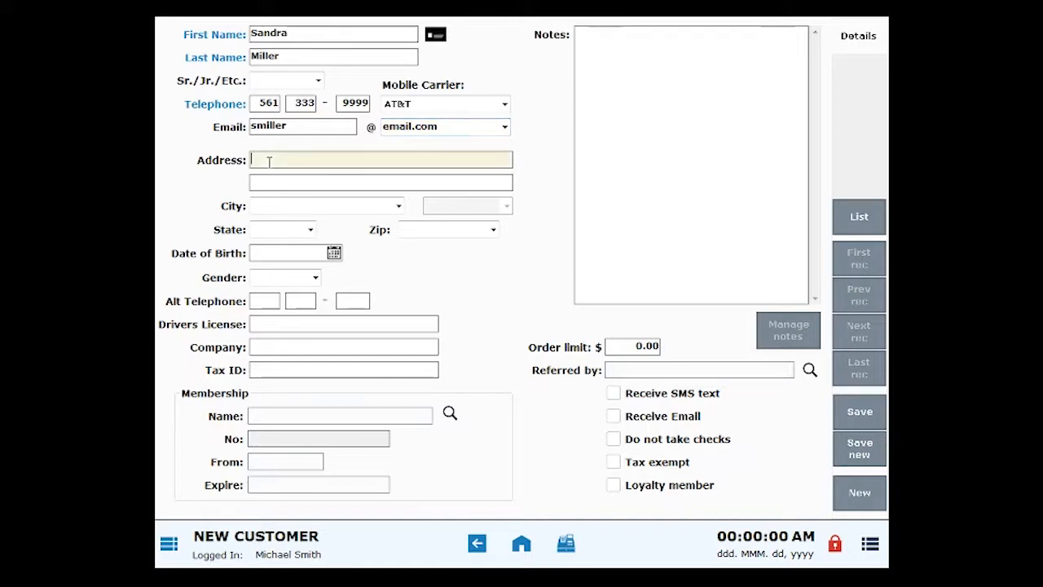
text(15 golden)
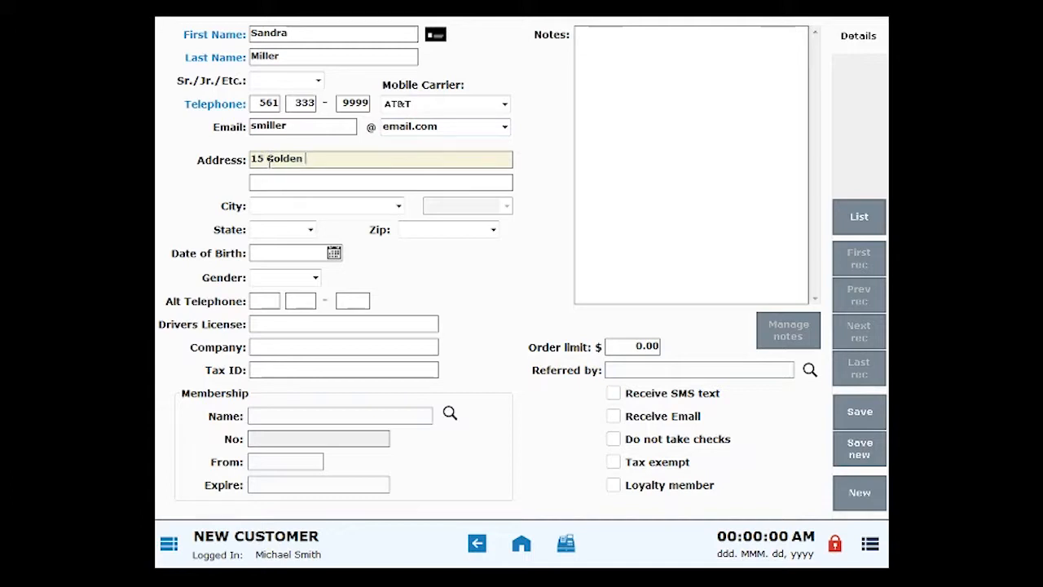
text(Pond Way)
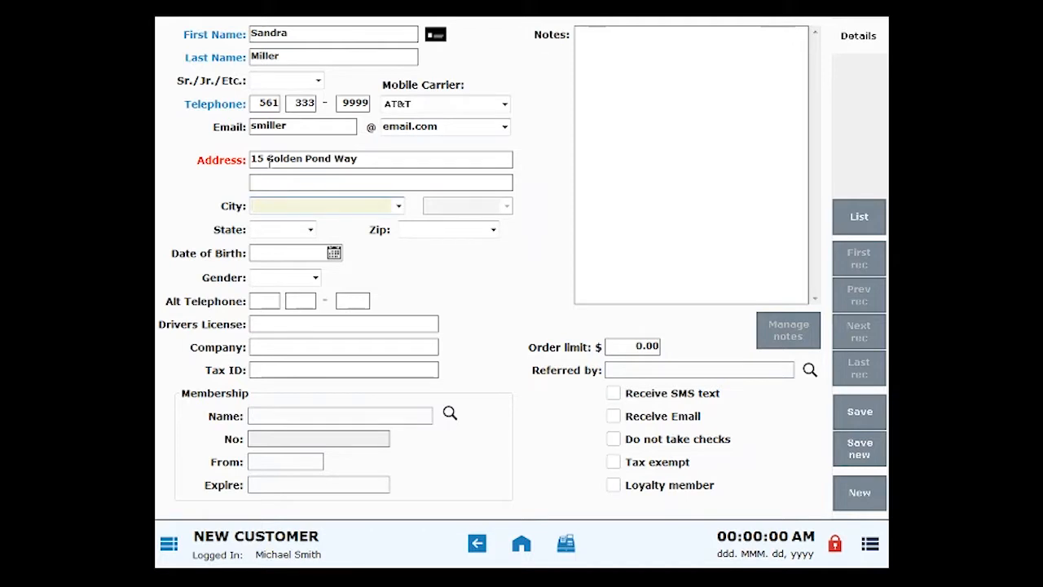
click(326, 205)
text(Boca Raton)
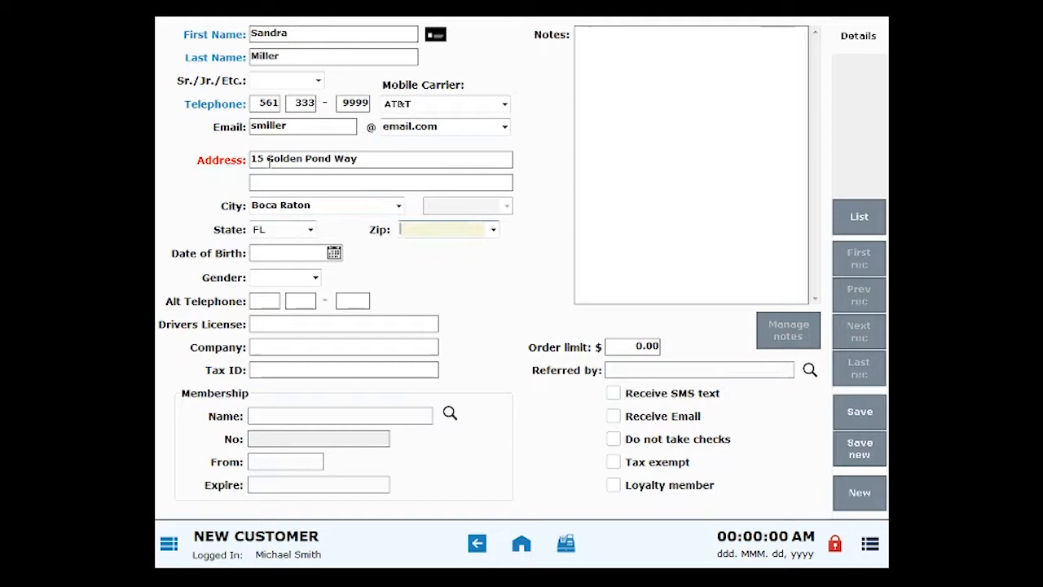
text(33488)
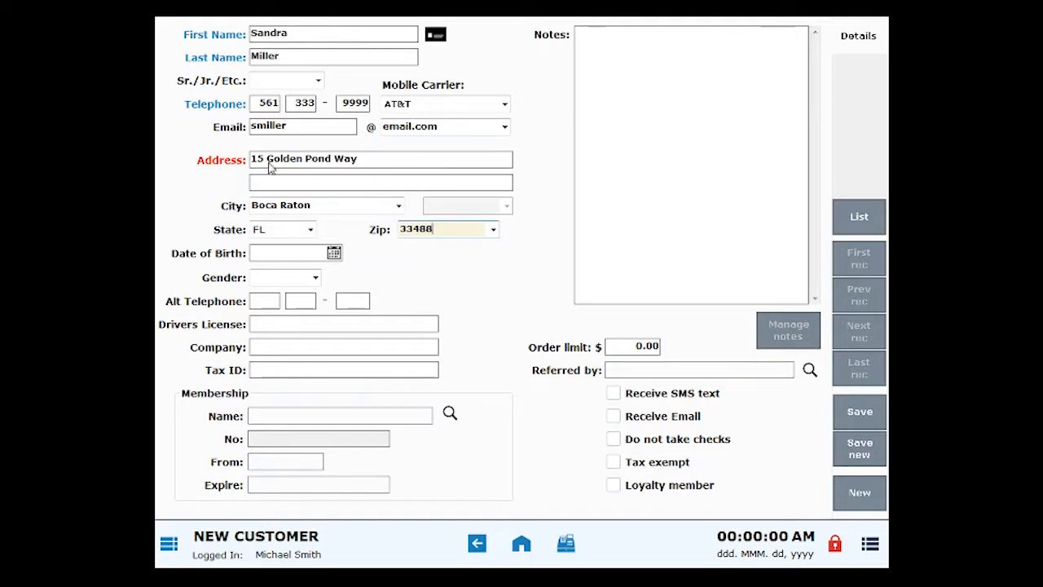
mouse_move(203, 178)
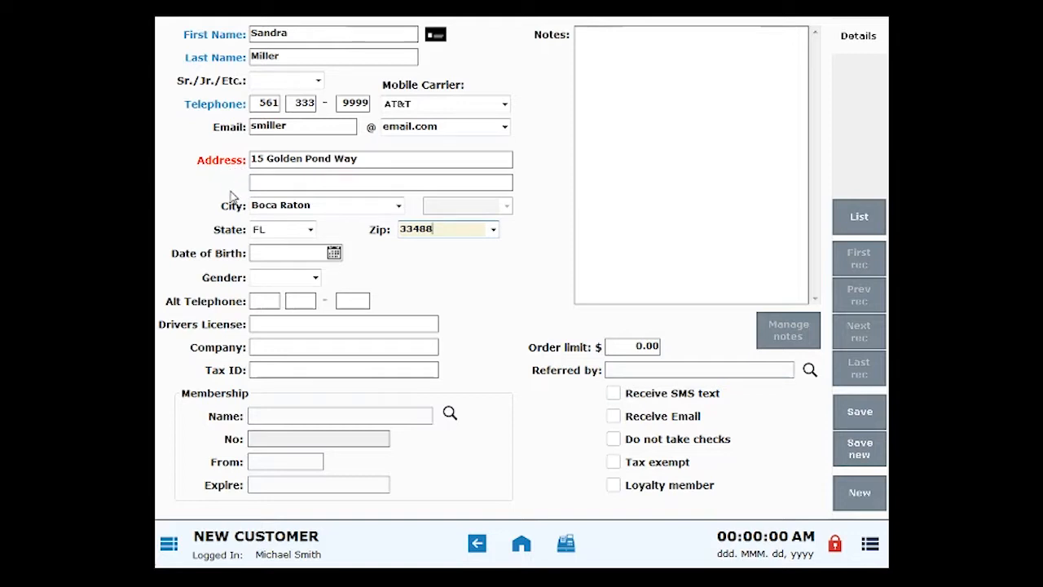
mouse_move(204, 505)
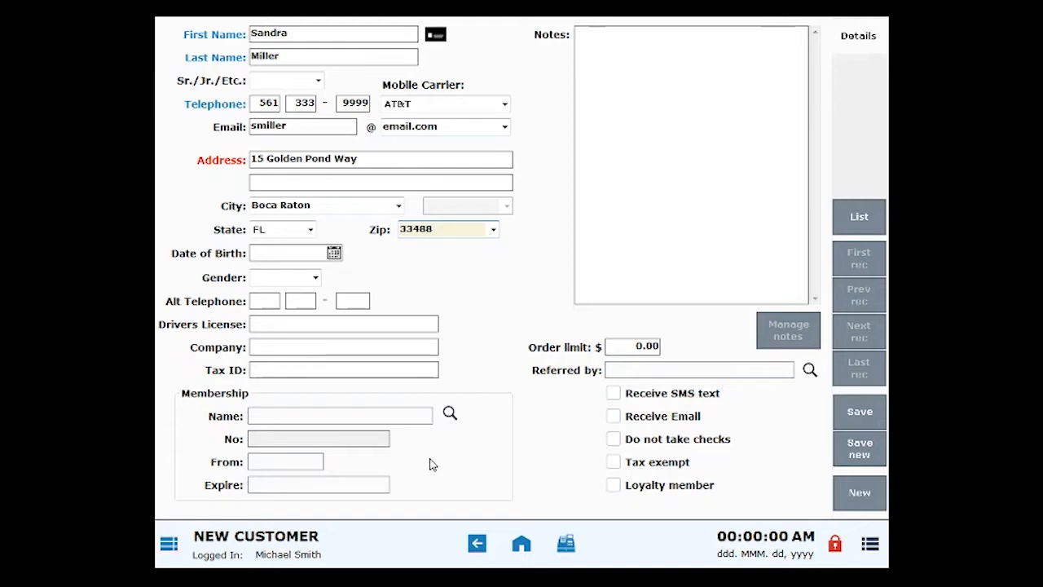
mouse_move(596, 424)
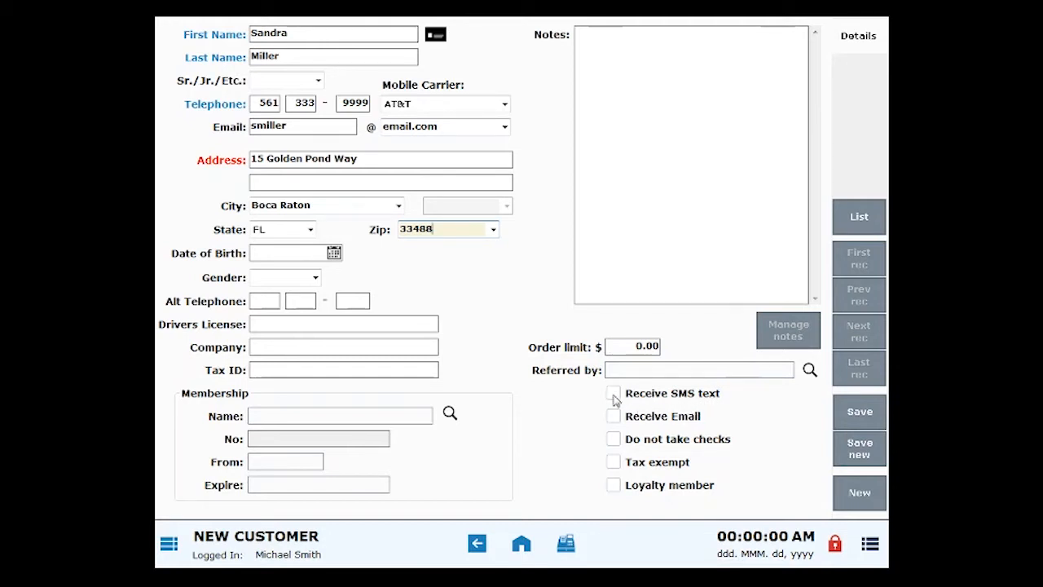
Check Receive SMS text and Receive Email, then save the customer record
click(612, 393)
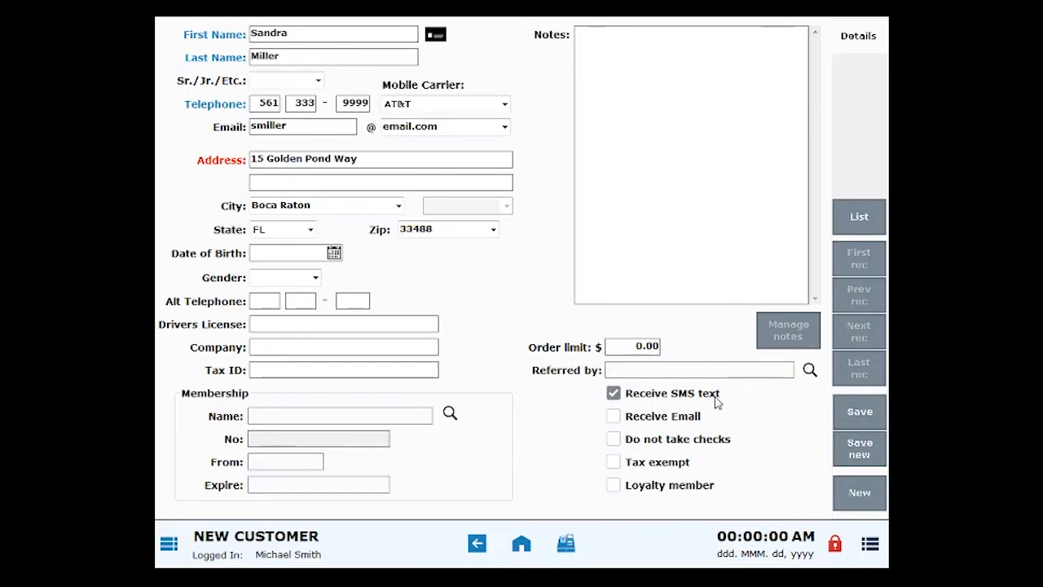
mouse_move(735, 399)
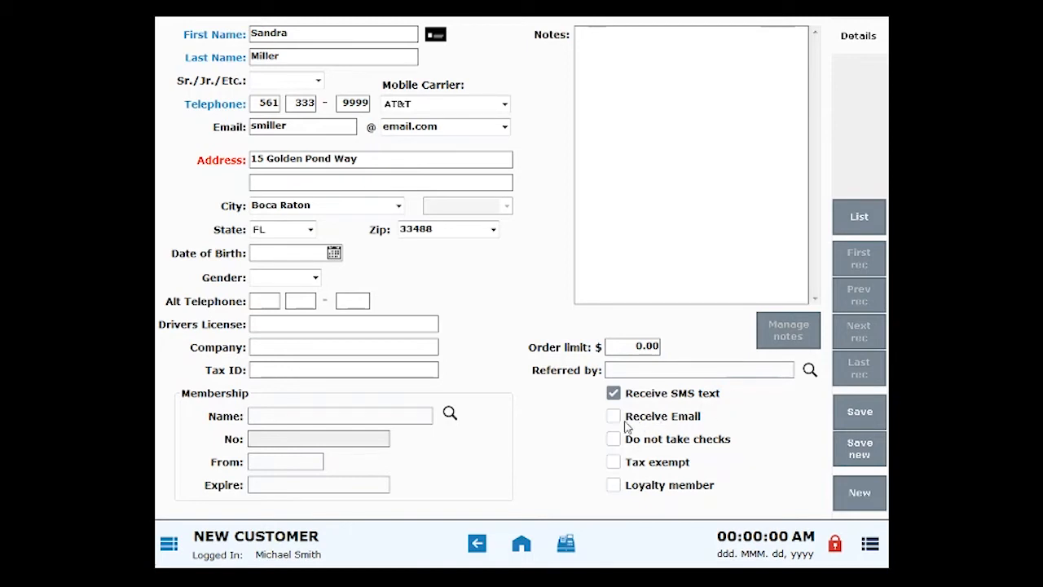
click(613, 415)
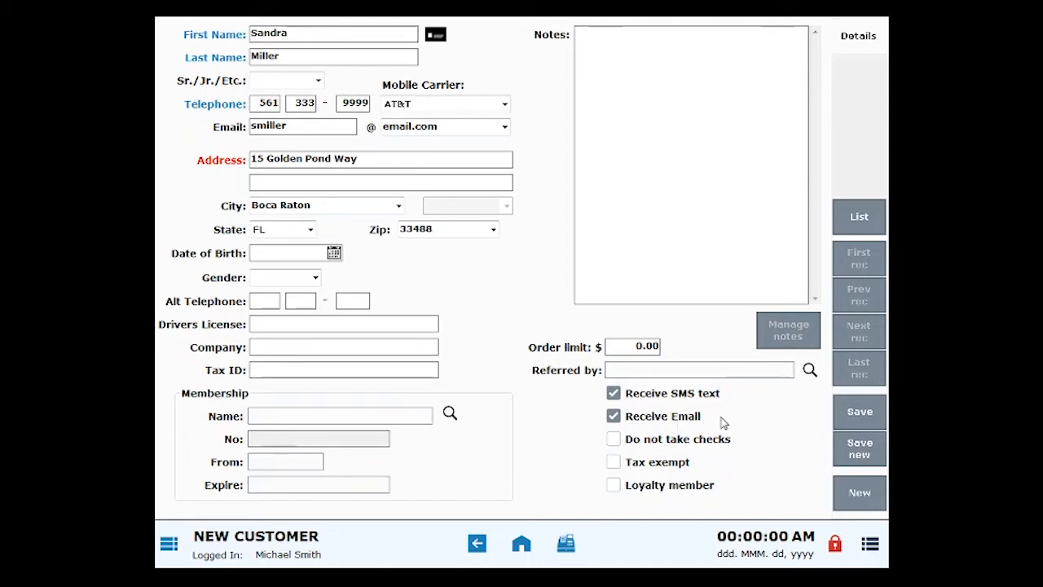
mouse_move(734, 421)
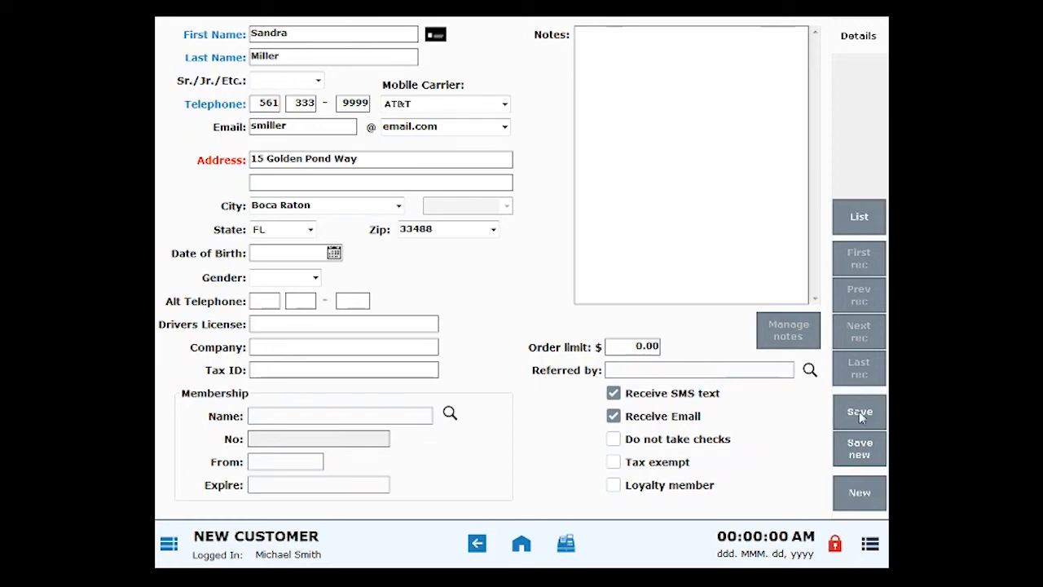
click(859, 413)
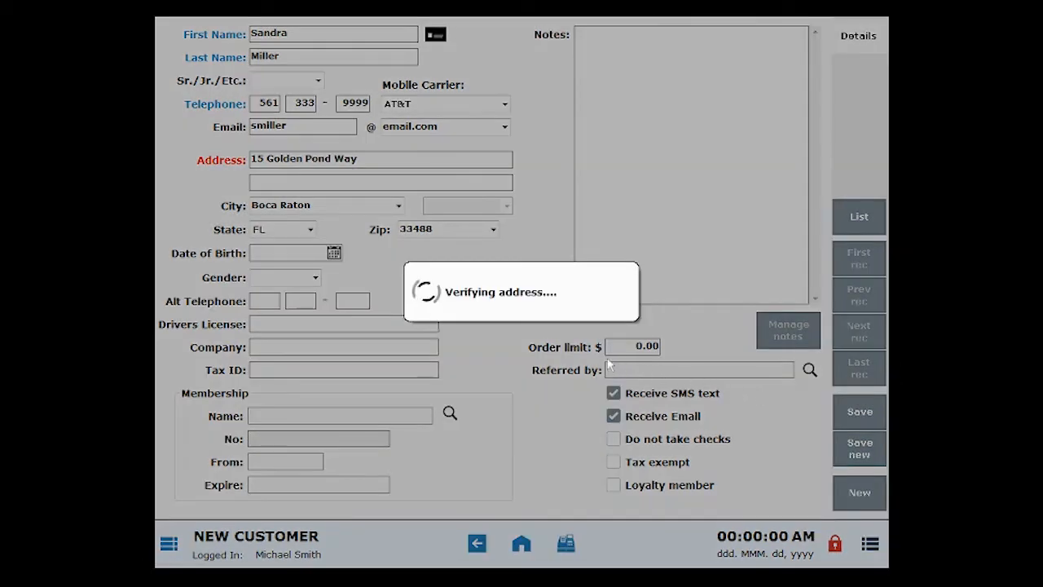